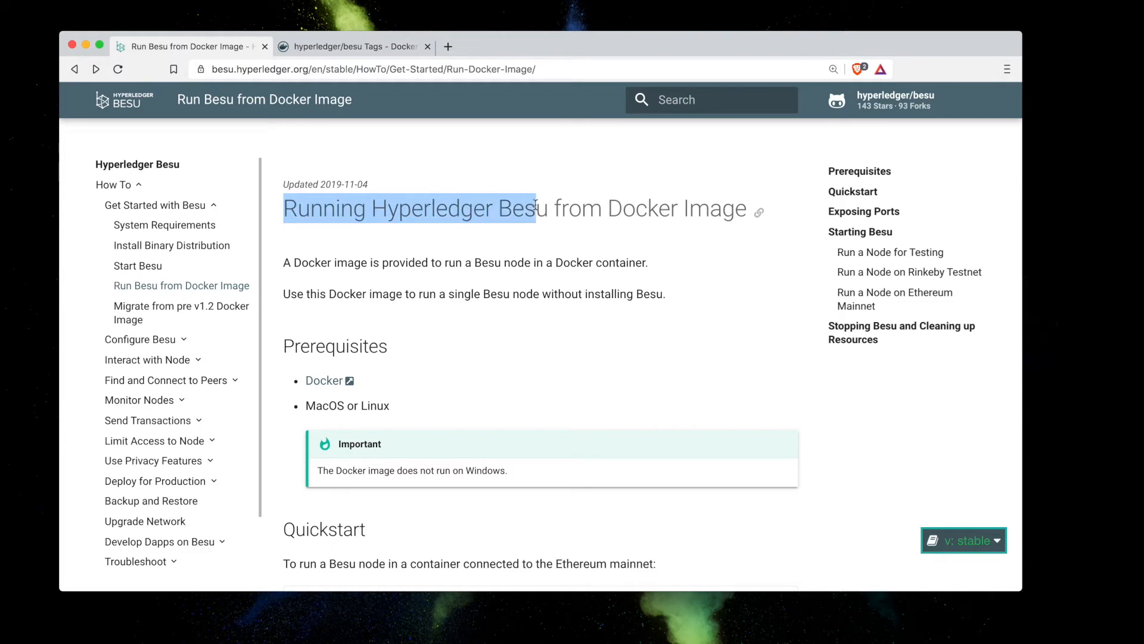
Select the Quickstart command docker run hyperledger/besu:latest in the Besu docs.
scroll(down, 3)
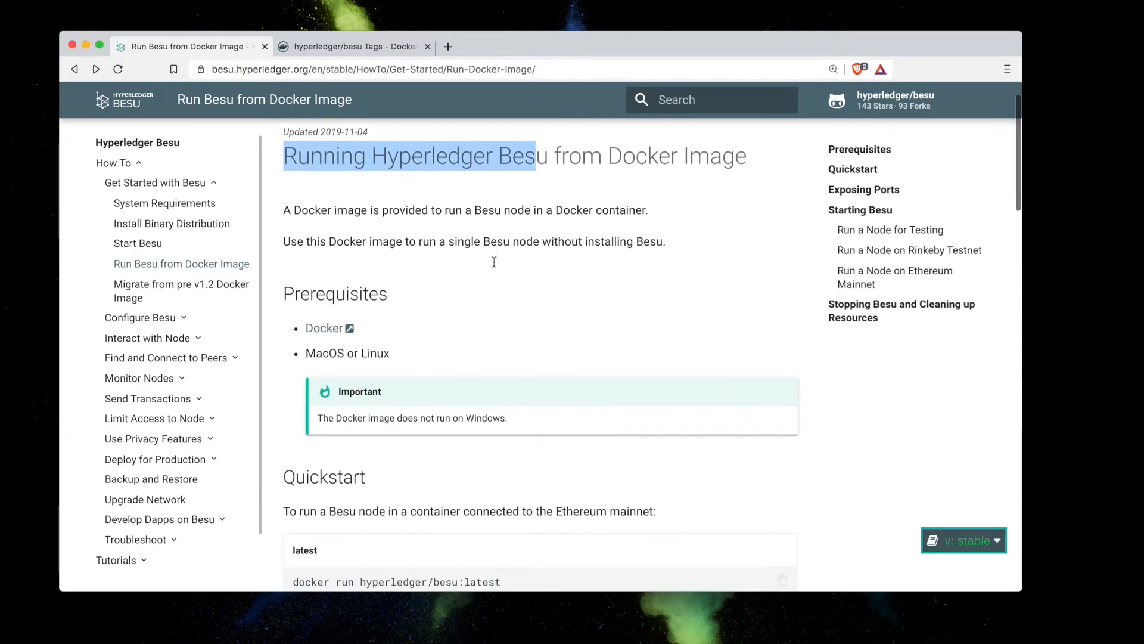
scroll(down, 3)
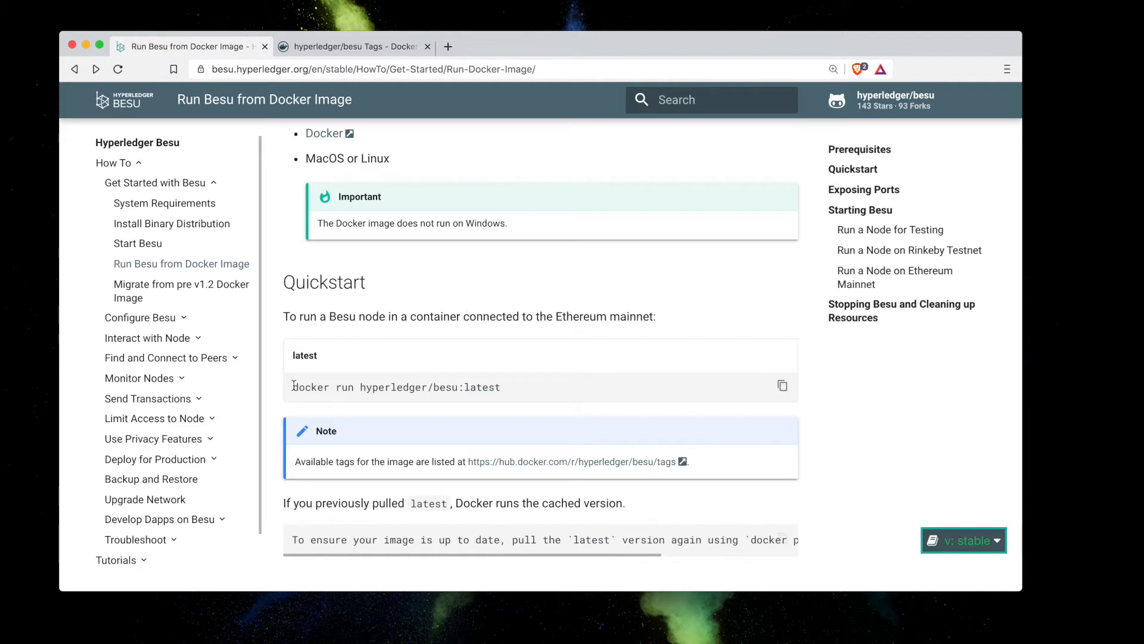
triple_click(395, 386)
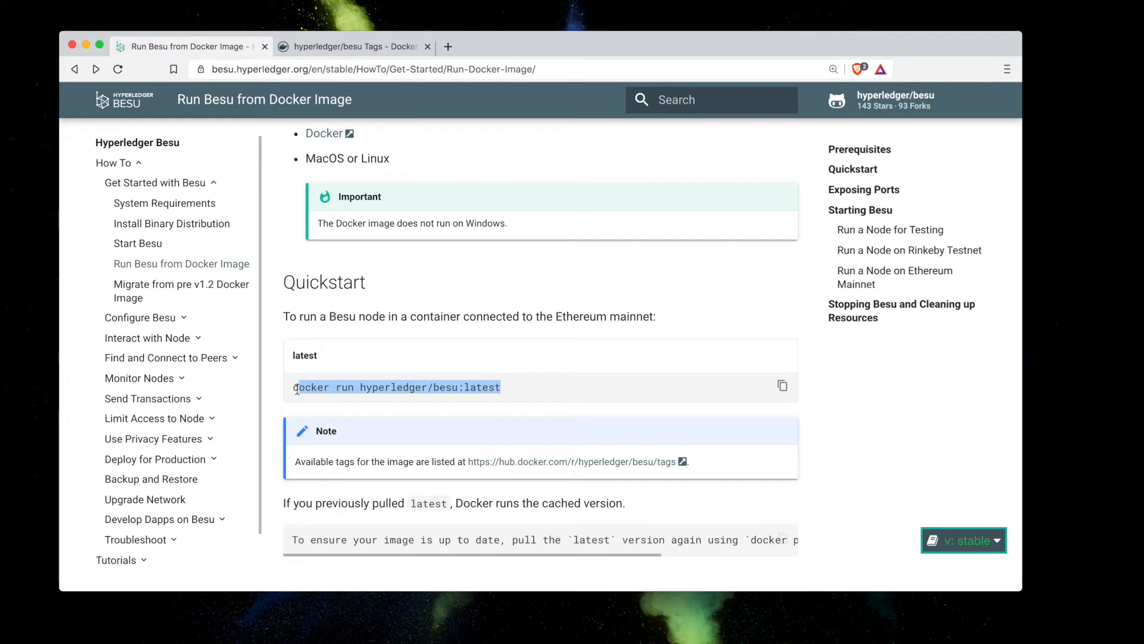
mouse_move(541, 471)
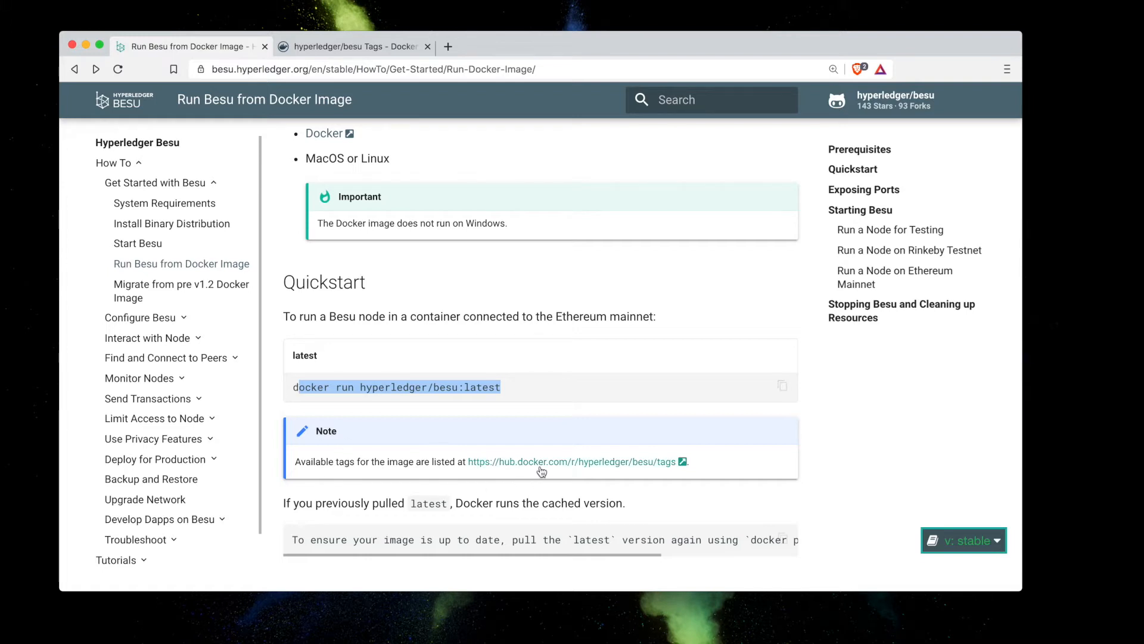
mouse_move(539, 466)
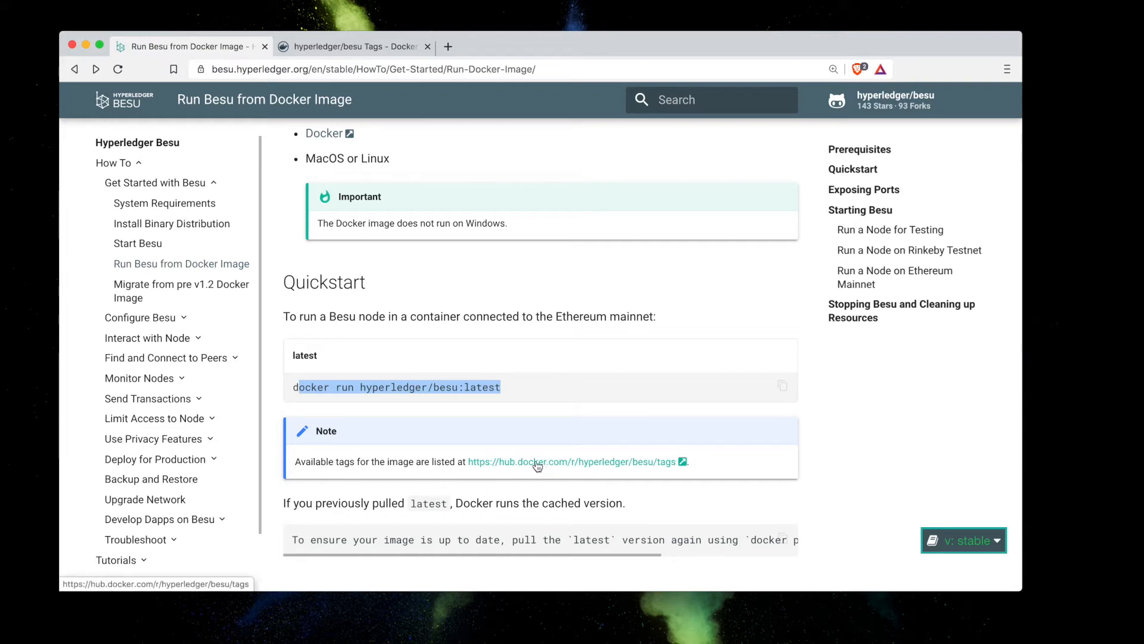
mouse_move(357, 47)
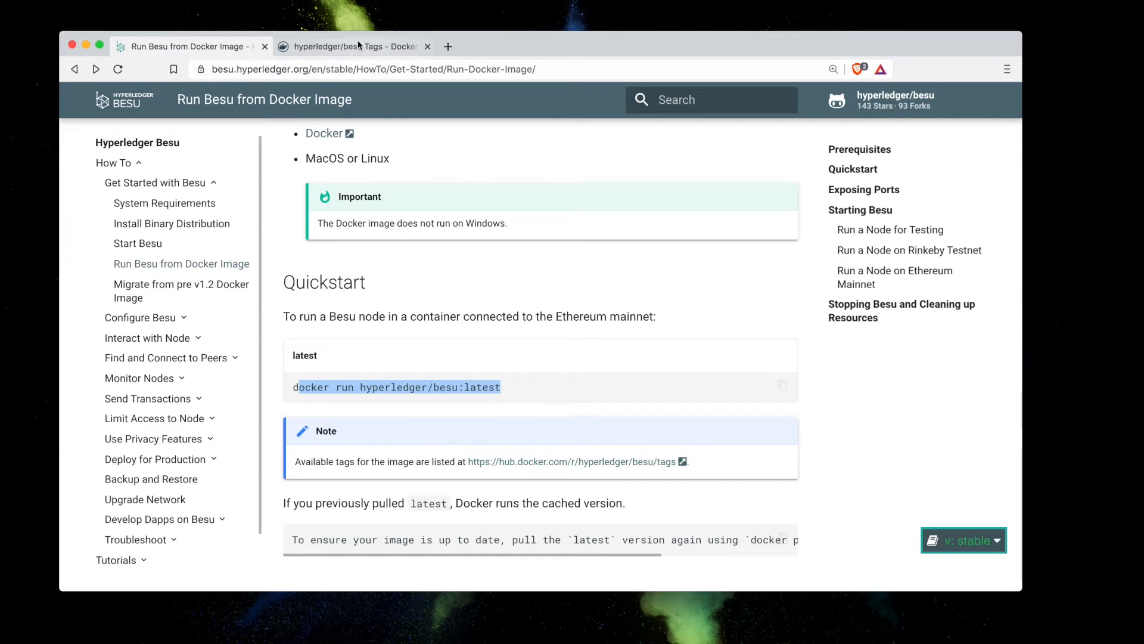
Browse the hyperledger/besu tags list on Docker Hub.
click(354, 47)
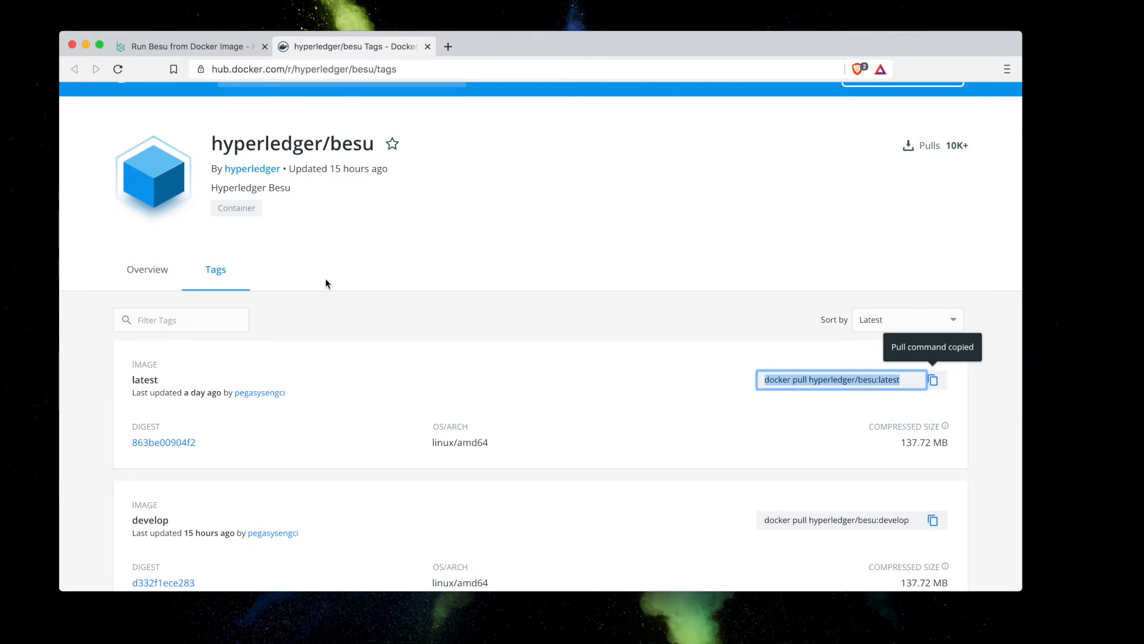
scroll(down, 3)
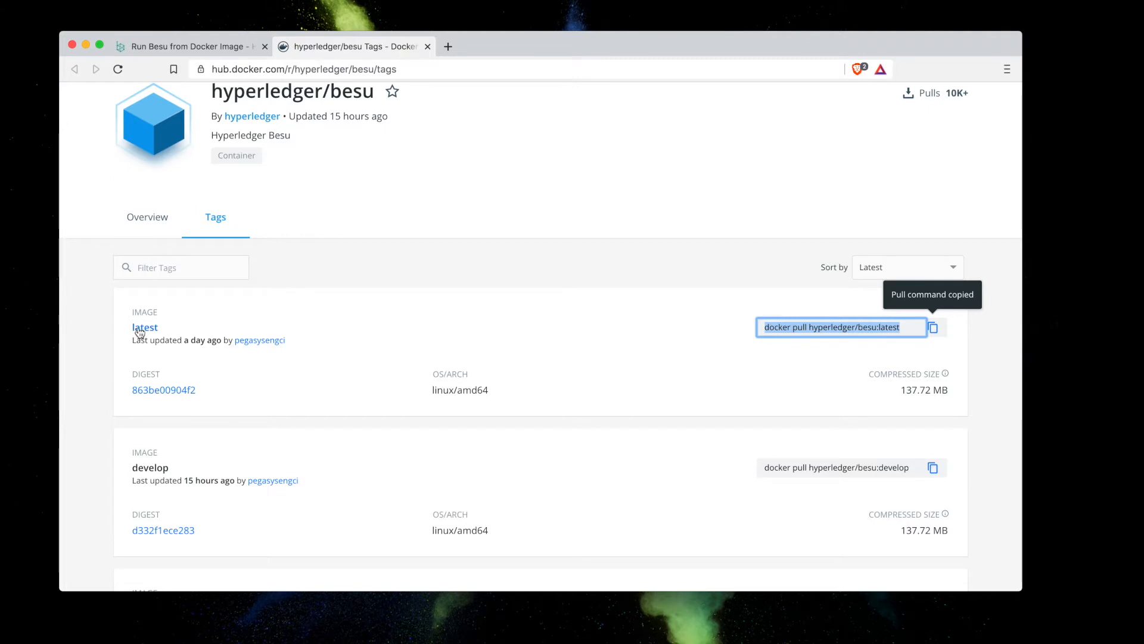
scroll(down, 3)
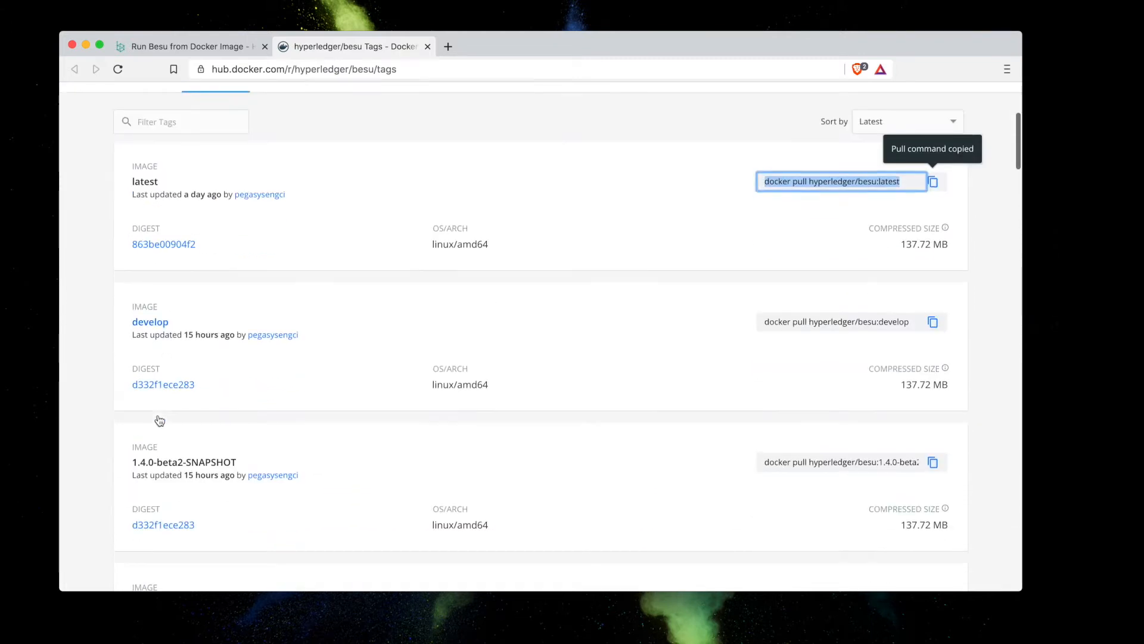
scroll(down, 3)
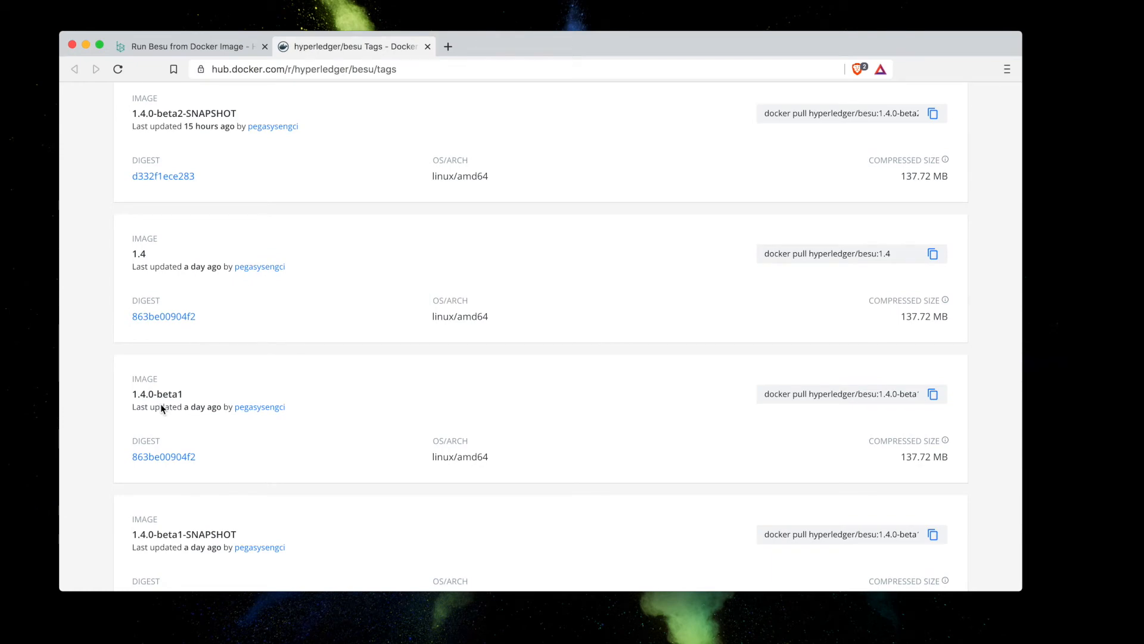
scroll(up, 3)
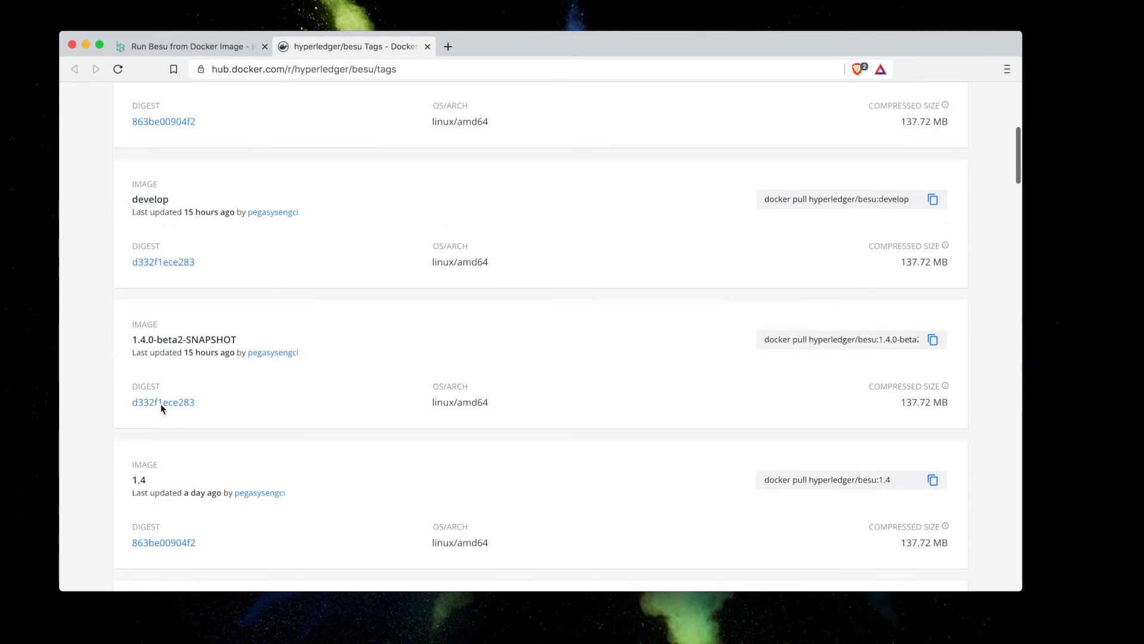
scroll(up, 3)
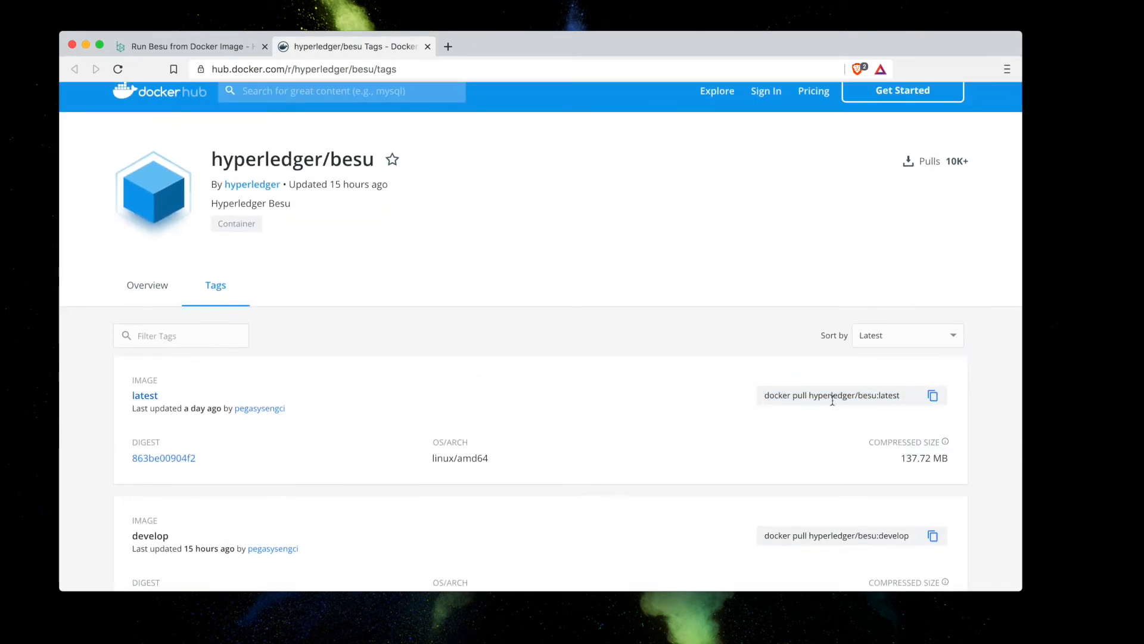
Copy the docker pull hyperledger/besu:latest command from the latest tag.
click(839, 395)
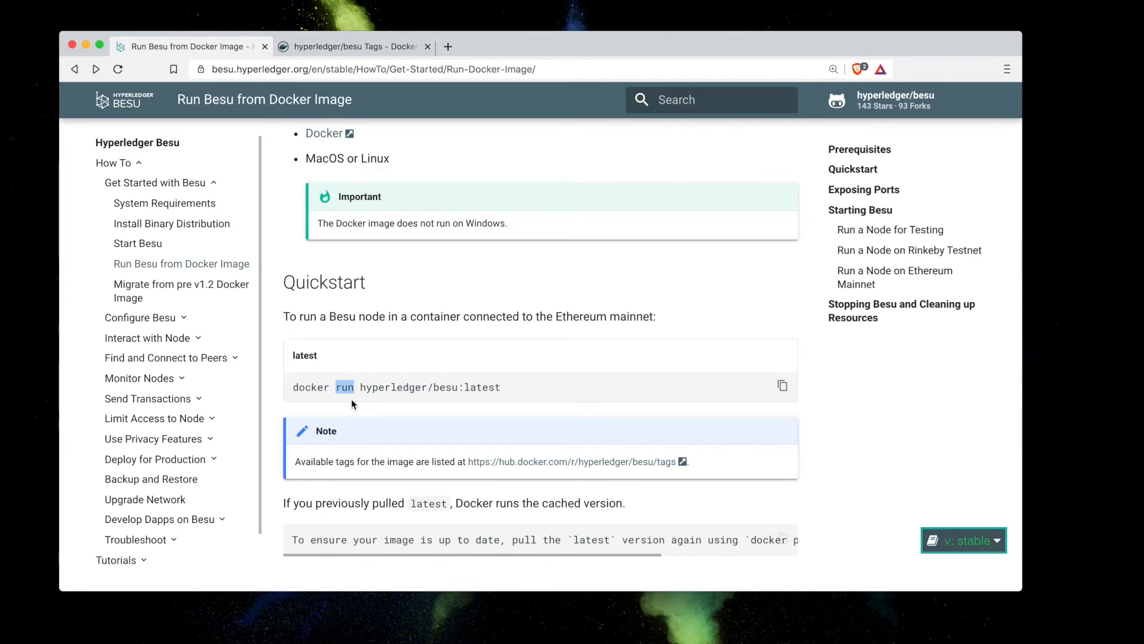
click(354, 47)
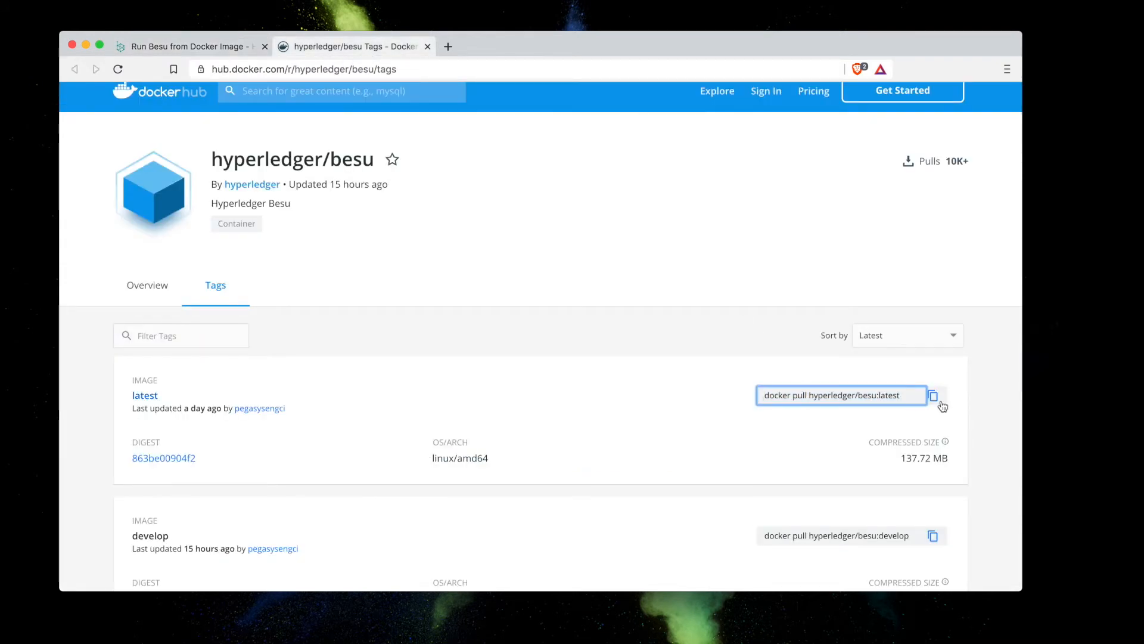
click(932, 394)
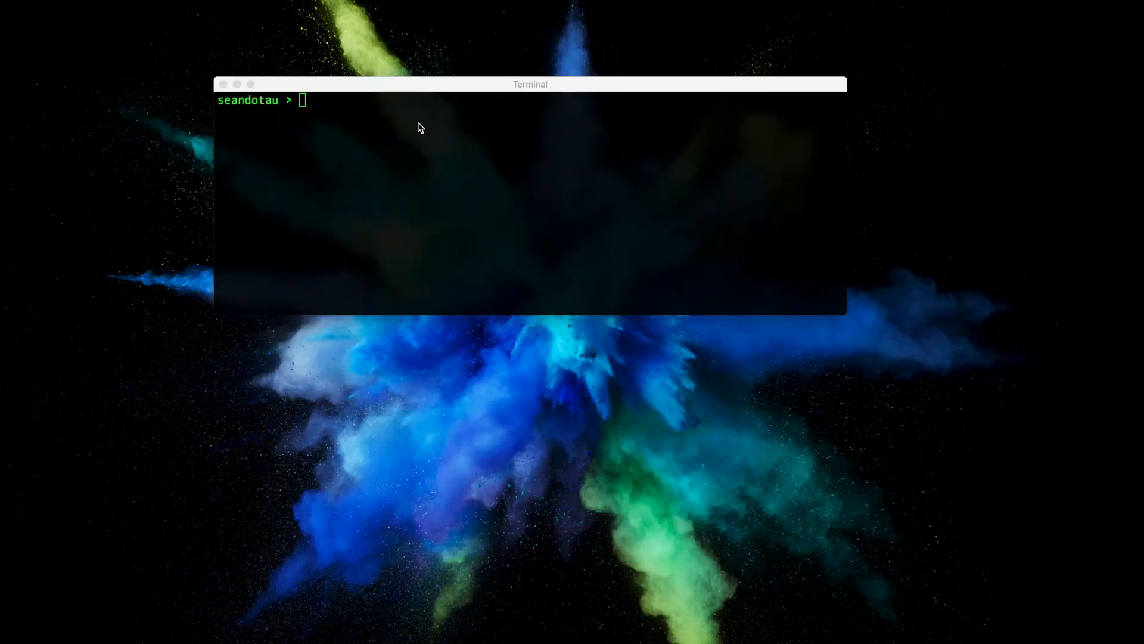
mouse_move(561, 148)
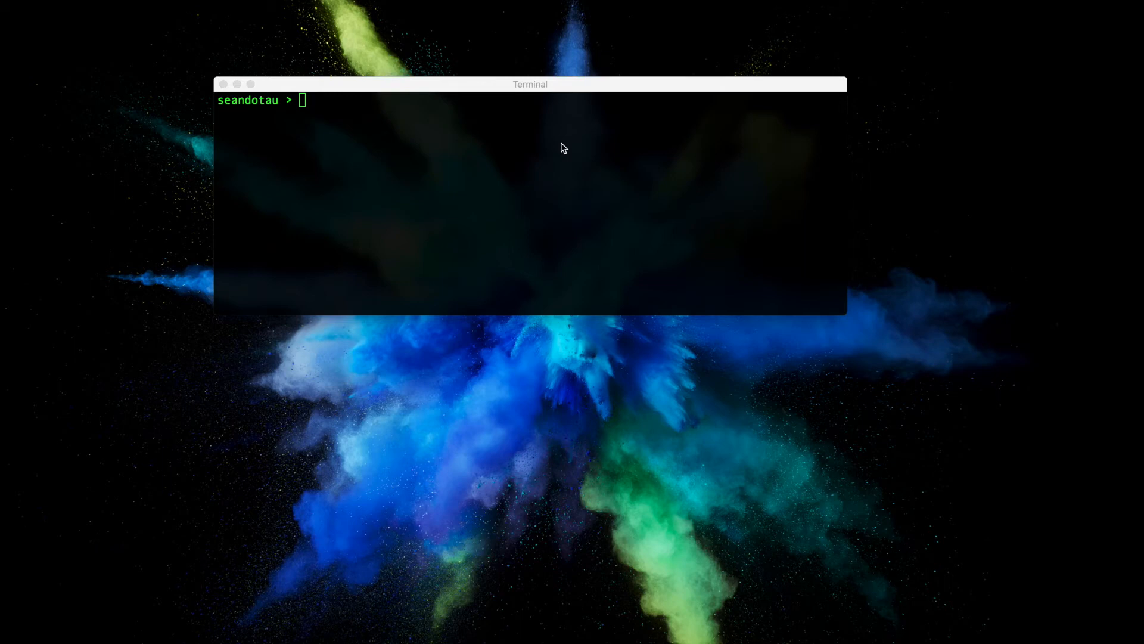
List images and containers (both empty) and enter docker pull hyperledger/besu:latest at the prompt.
text(docker image)
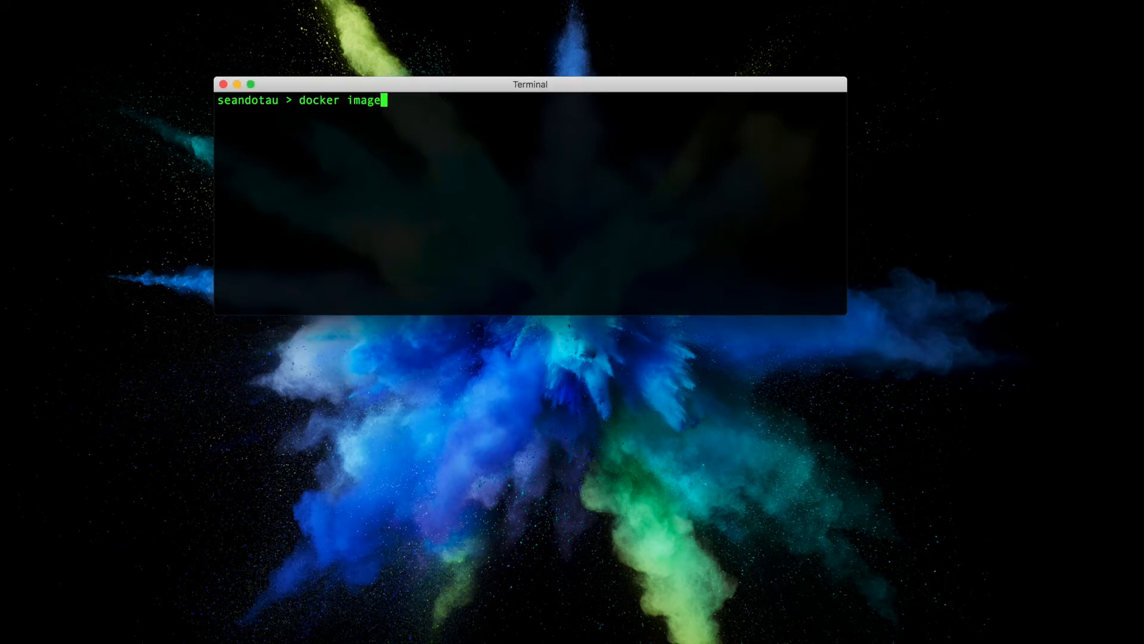
key(Return)
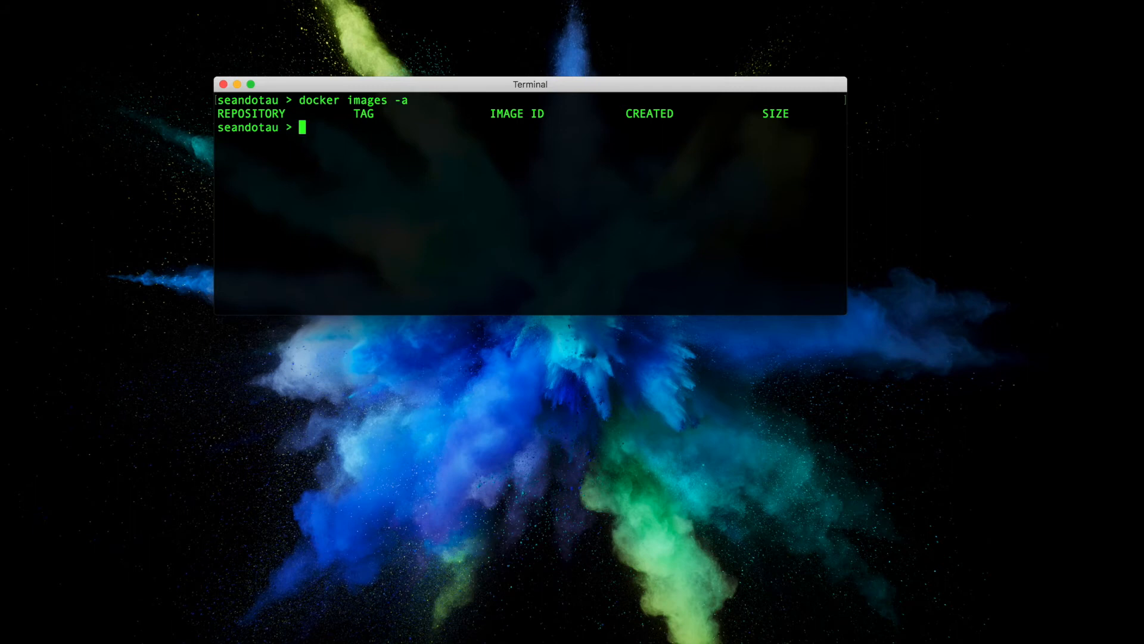
text(dock)
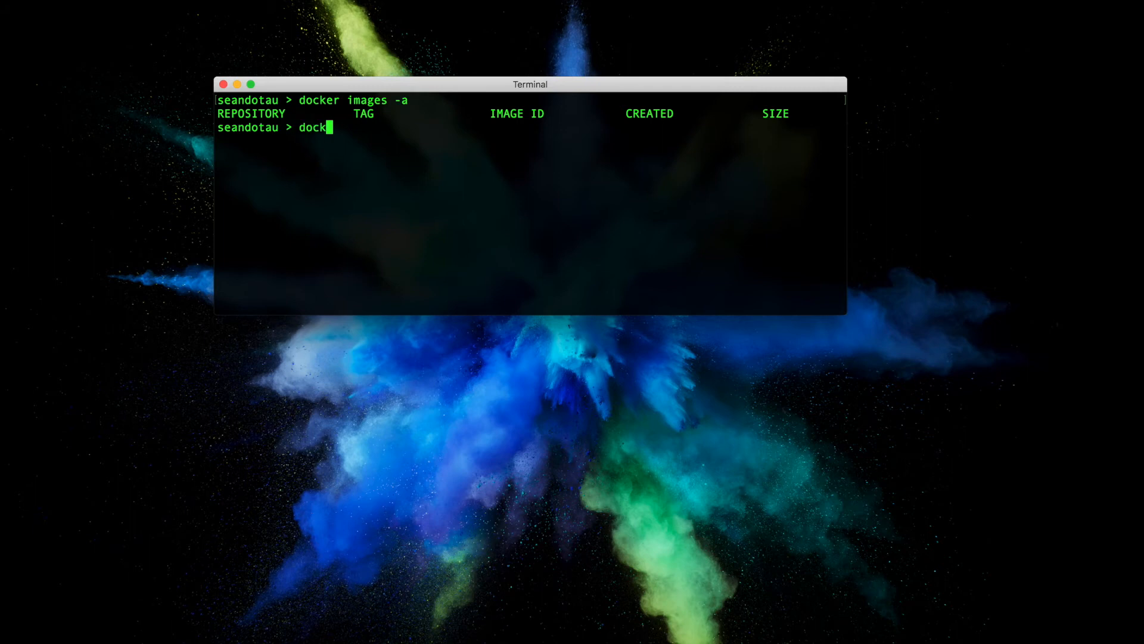
text(er ps -a)
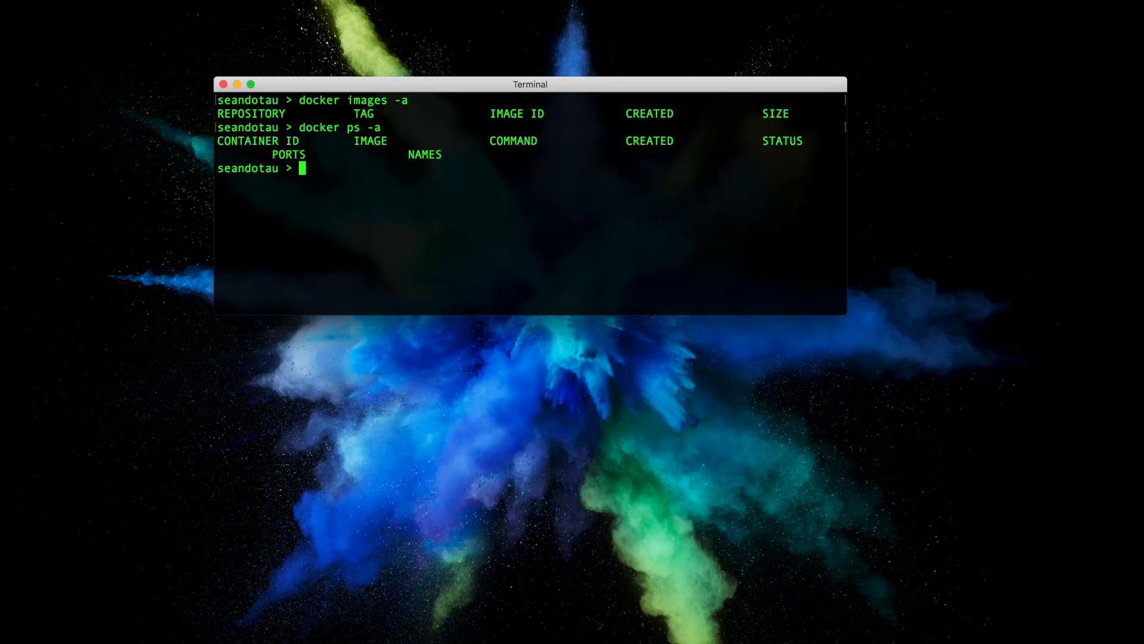
text(docker pull hyperledger/besu:latest)
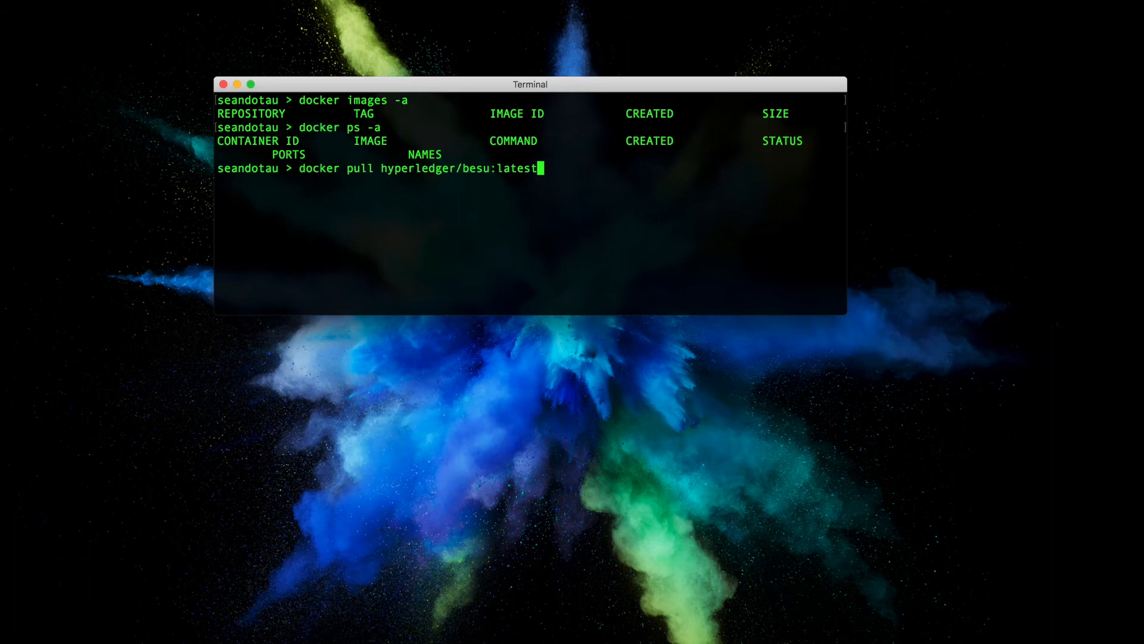
Pull hyperledger/besu:latest (321MB) and confirm it with docker images -a.
key(Return)
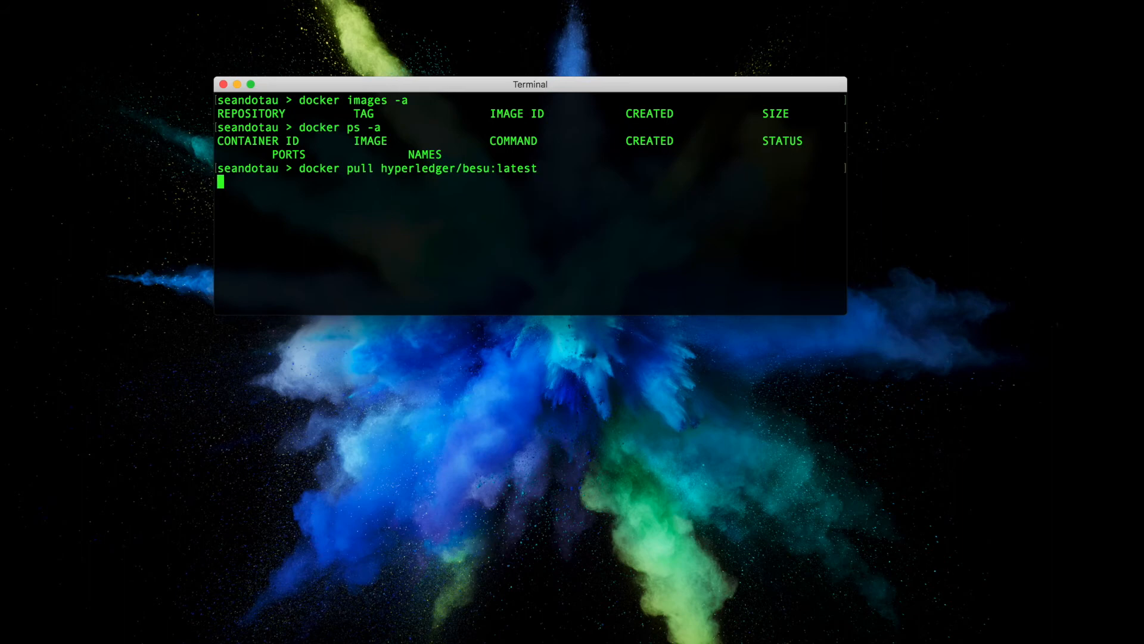
key(Return)
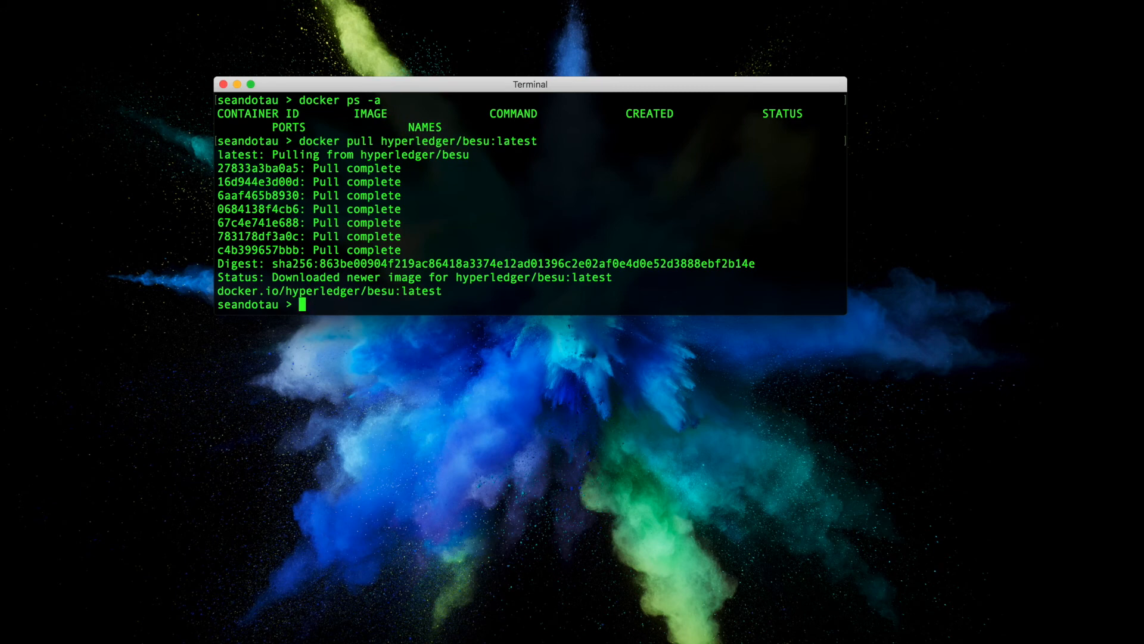
text(docker images -a)
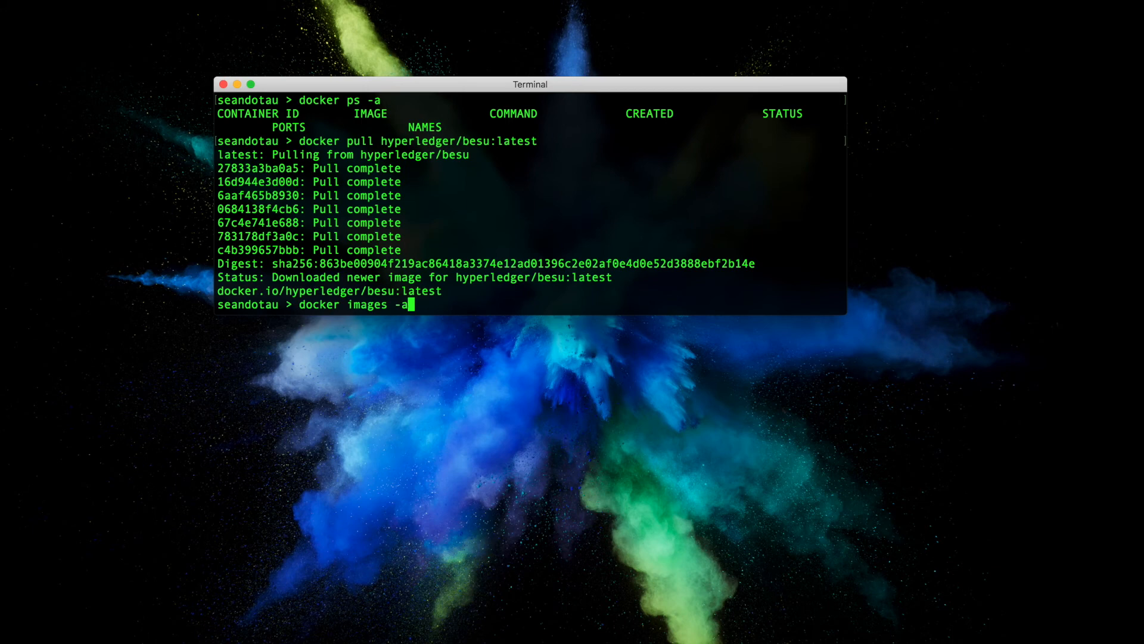
key(Return)
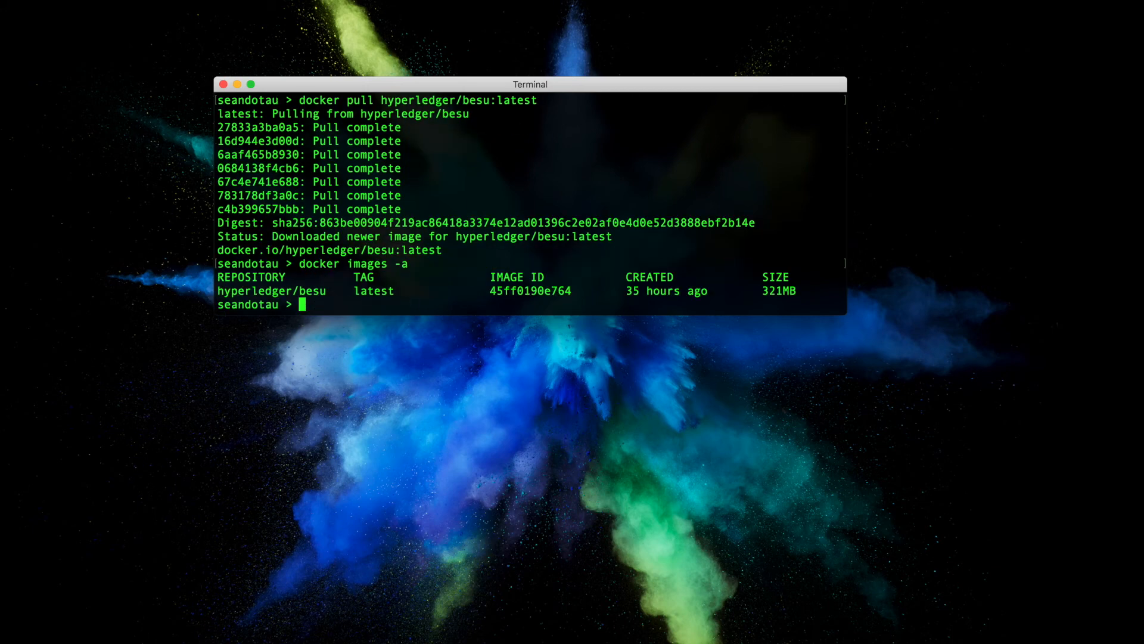
List all containers with docker ps -a, showing none exist yet.
text(docker pull hyperledger/besu:latest)
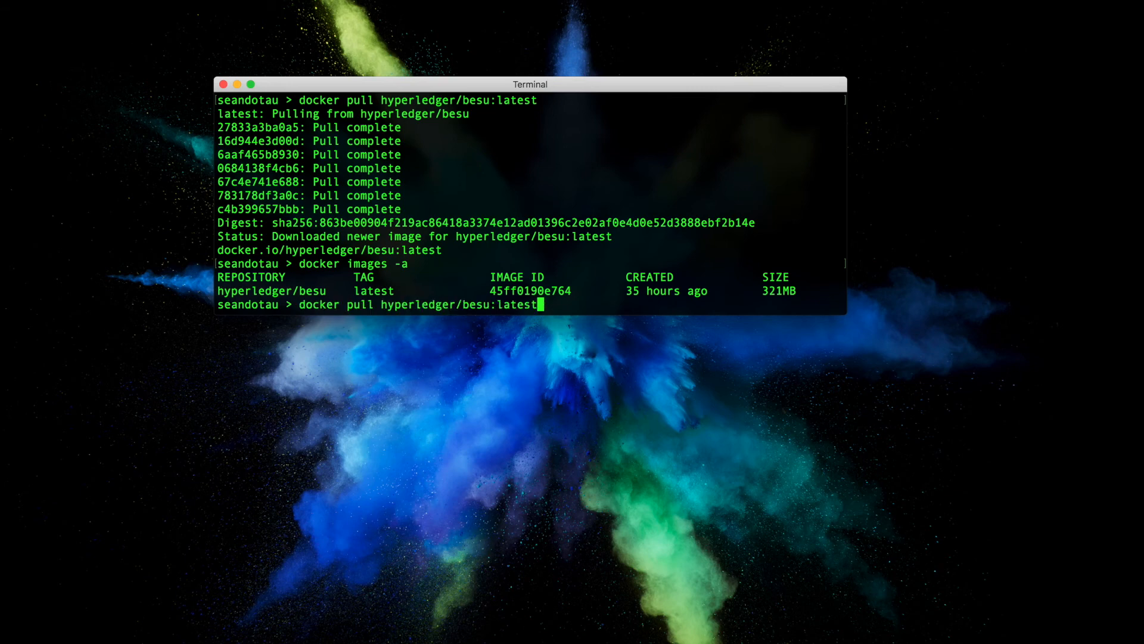
key(Return)
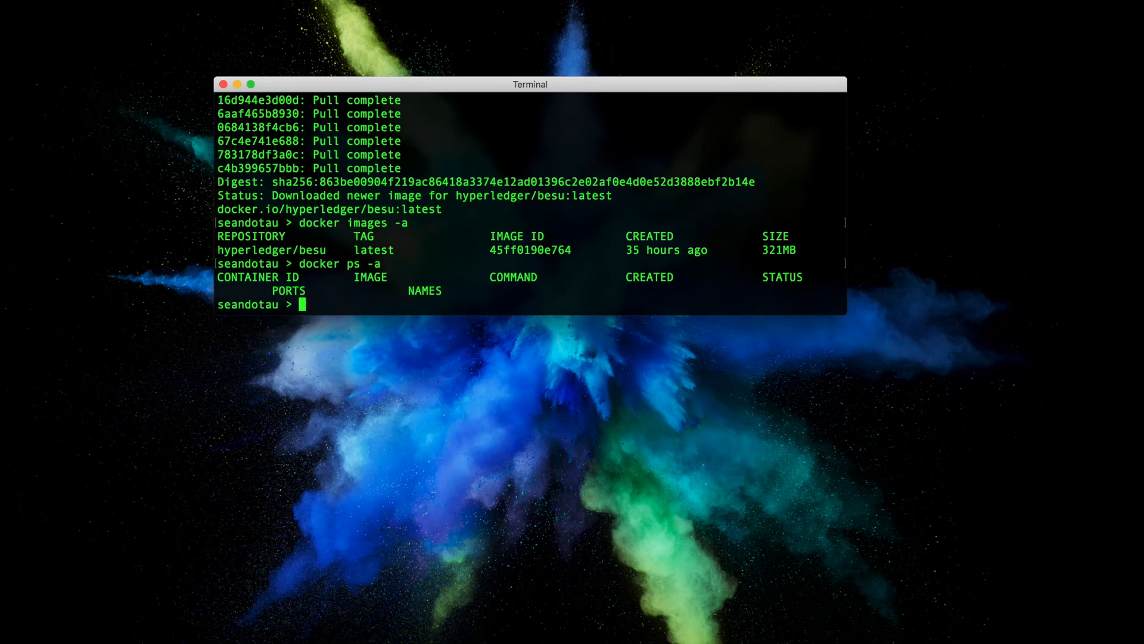
Start a Besu node container with docker run hyperledger/besu, logging startup output.
text(d)
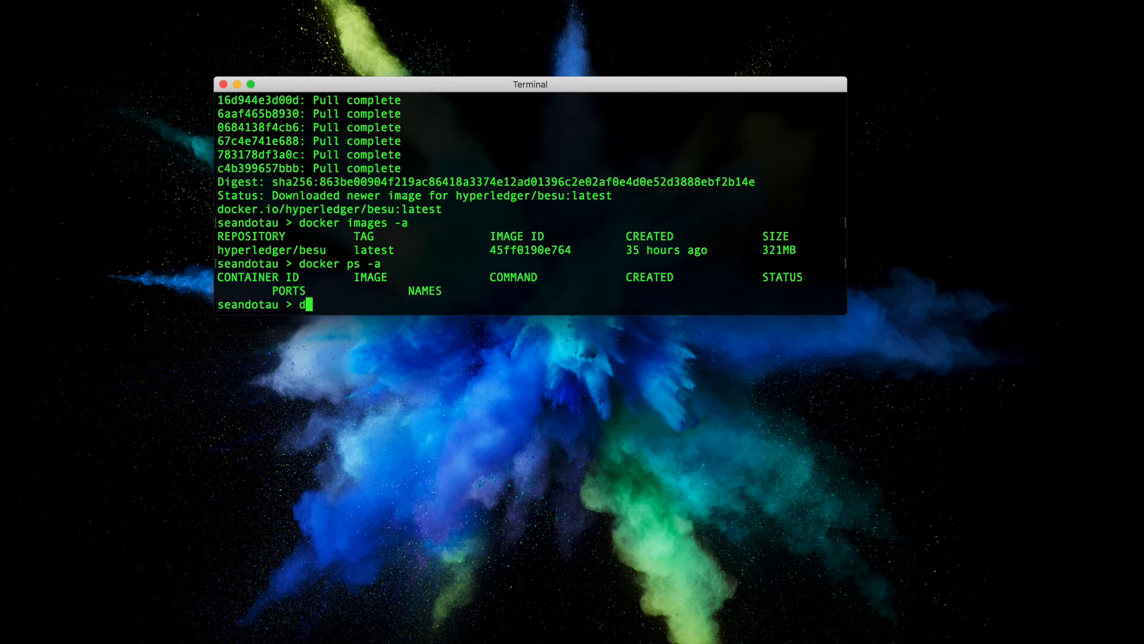
text(ocker)
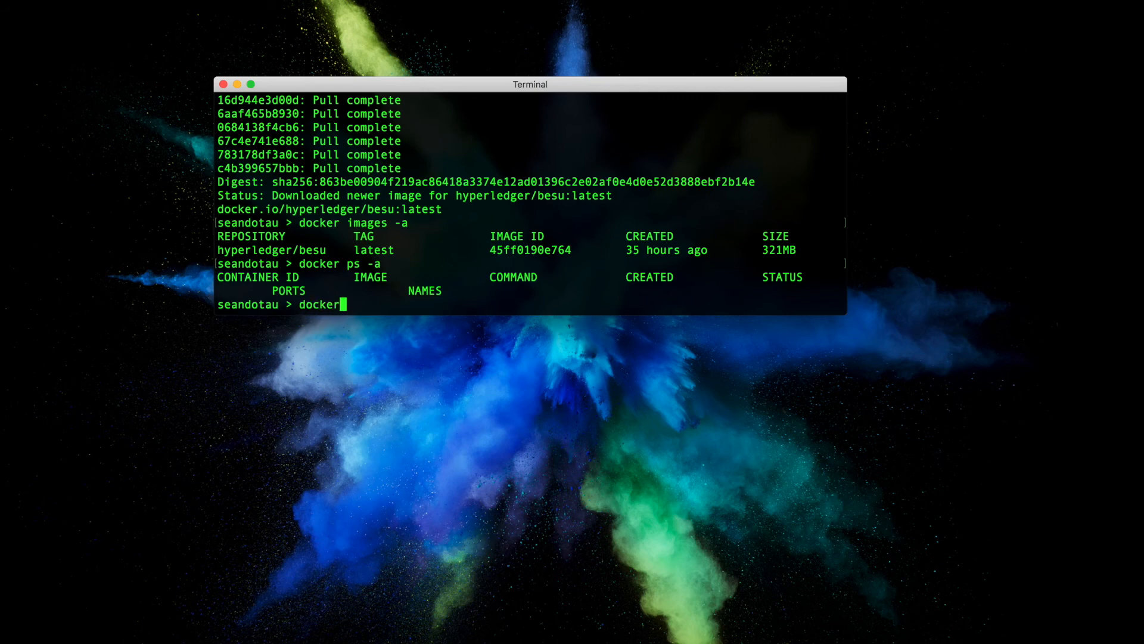
text(run)
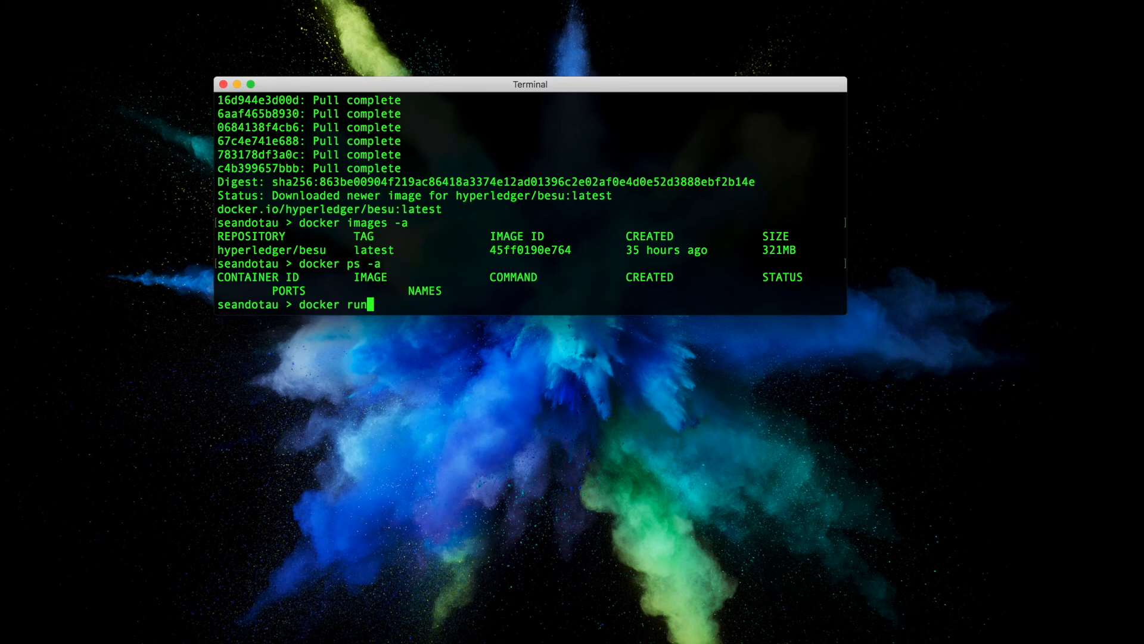
text(hyperled)
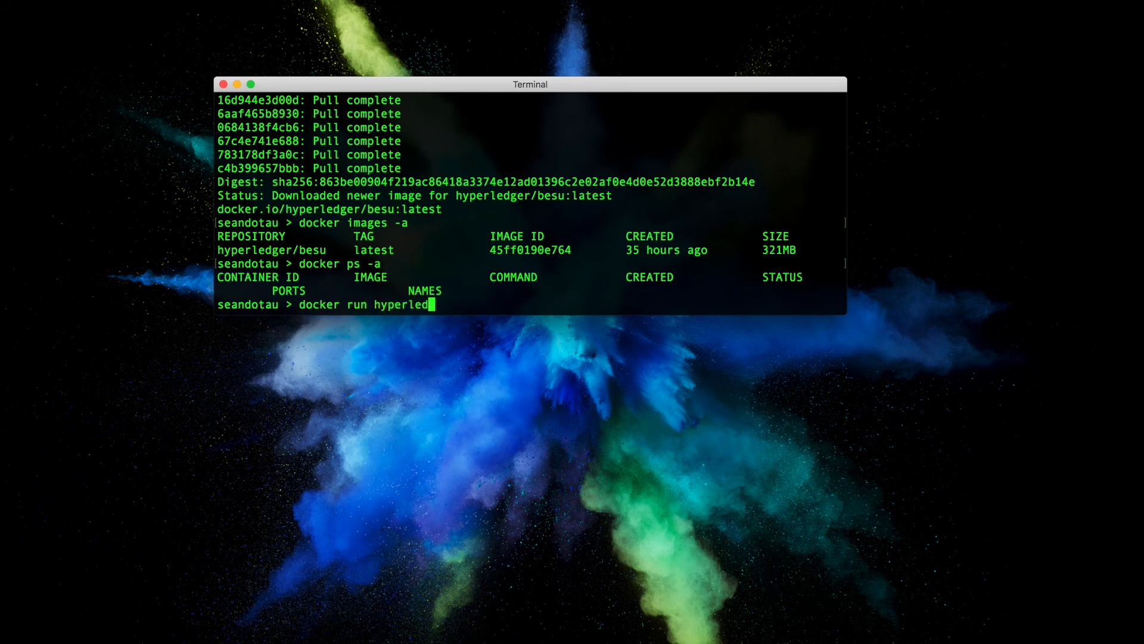
text(ger/besu)
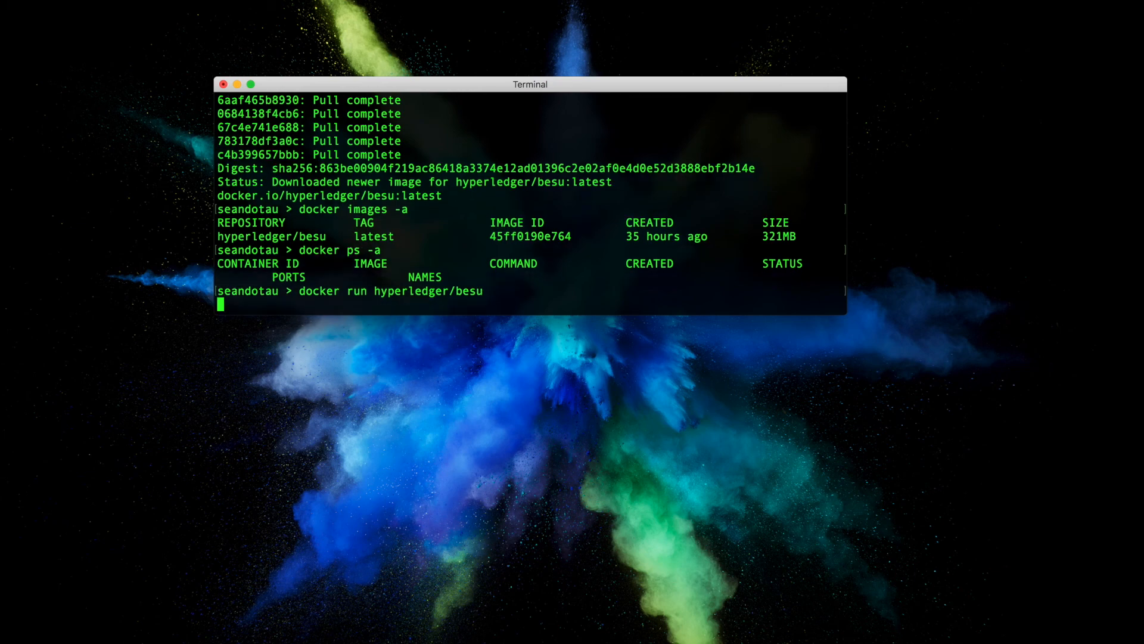
key(Return)
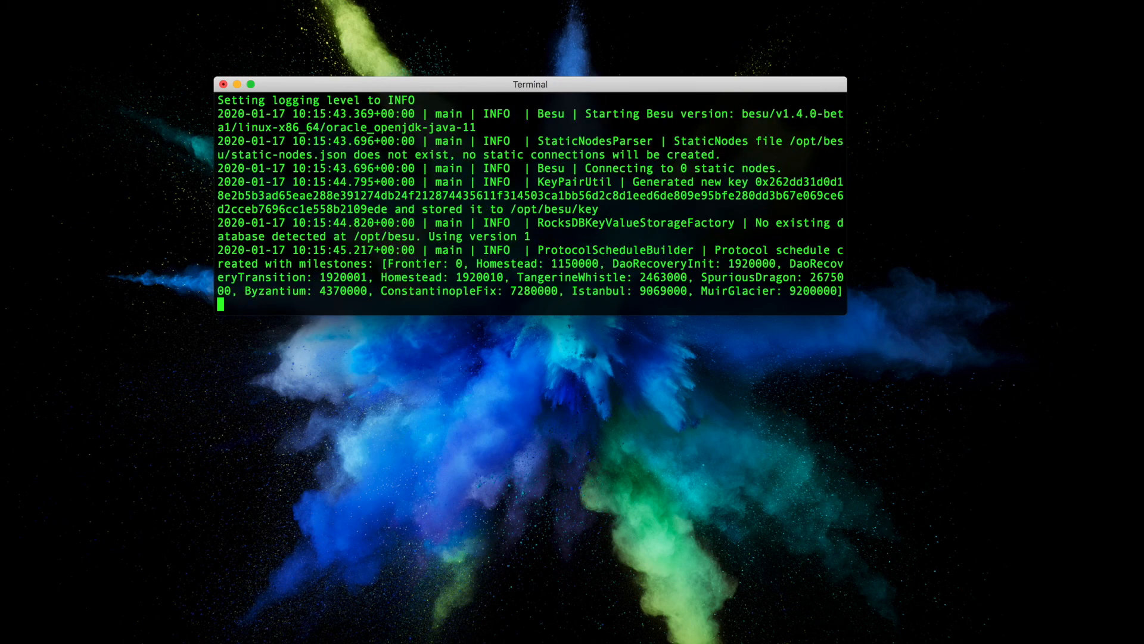